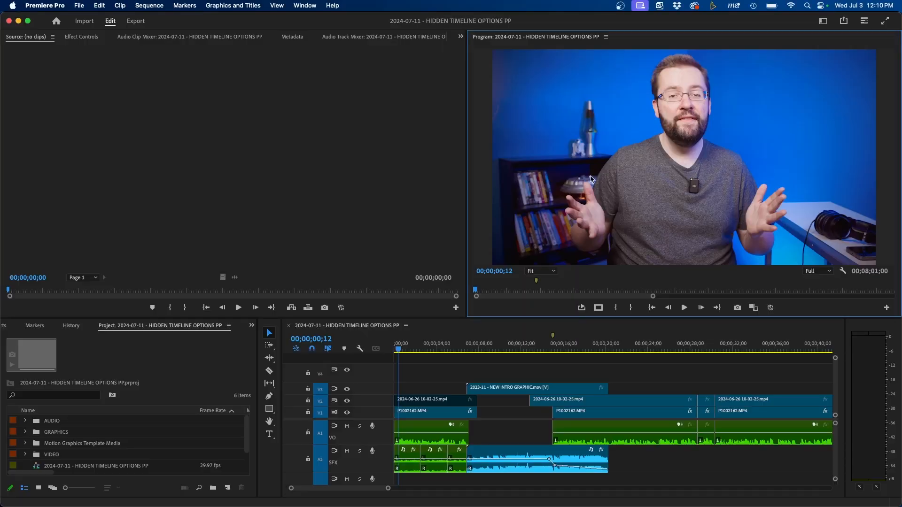
pyautogui.moveTo(815, 52)
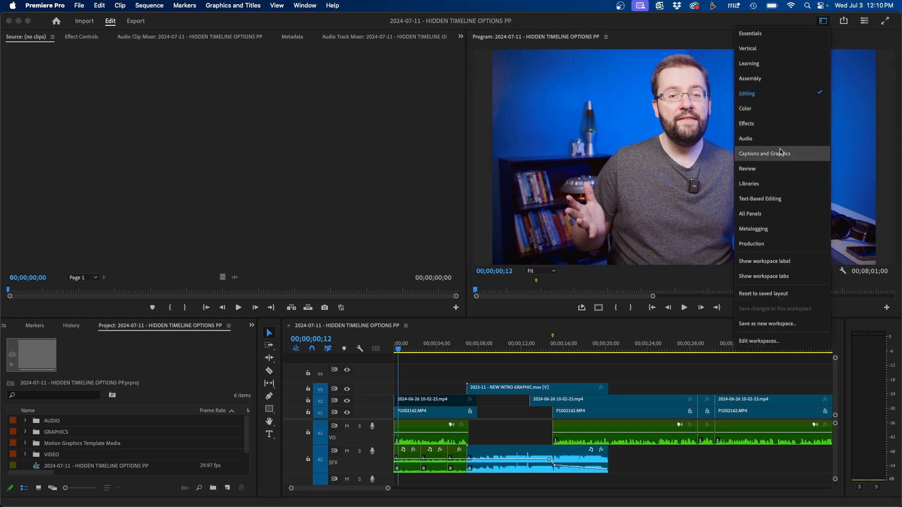
# Install REACTIVE LOWER THIRD TEMPLATE.mogrt from Captions and Graphics and drop it on V4
pyautogui.click(765, 153)
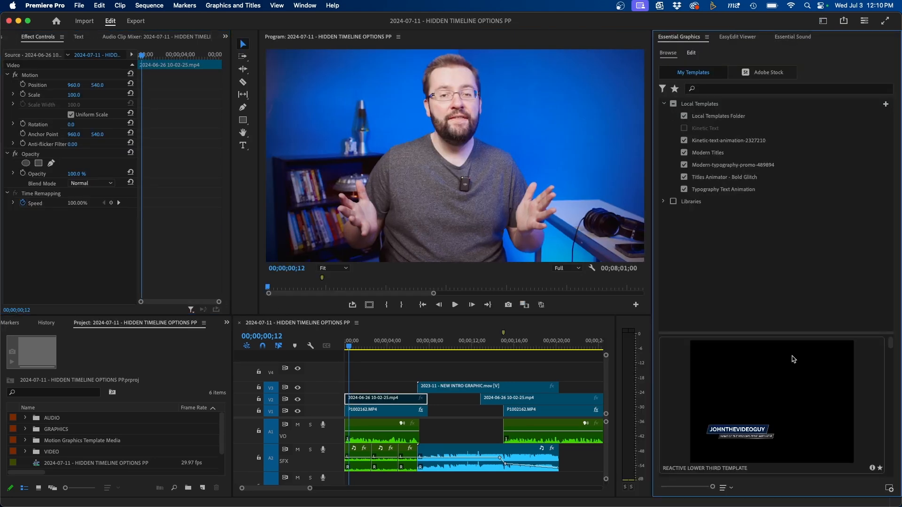
pyautogui.moveTo(890, 488)
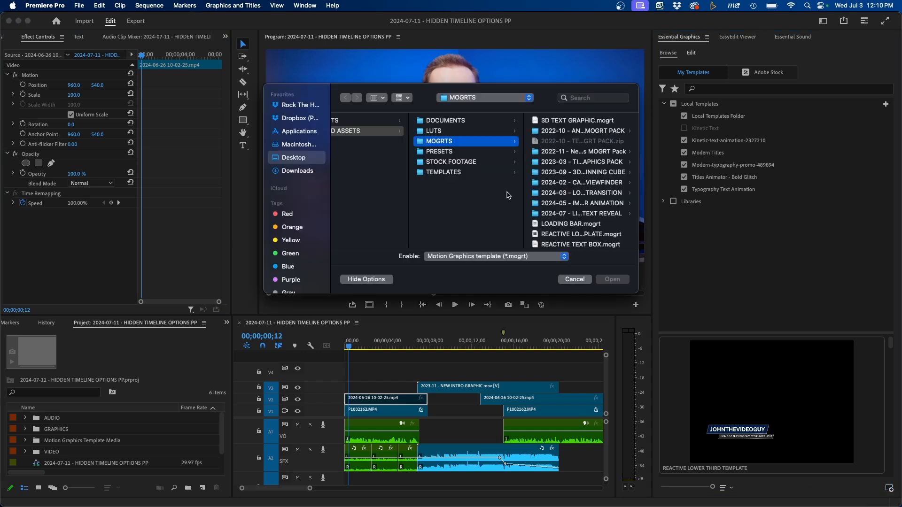
pyautogui.click(467, 234)
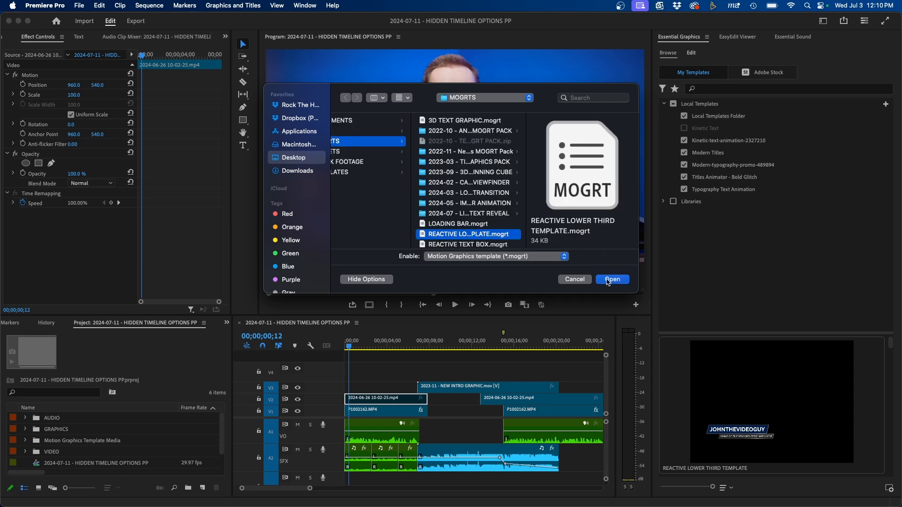
pyautogui.moveTo(590, 209)
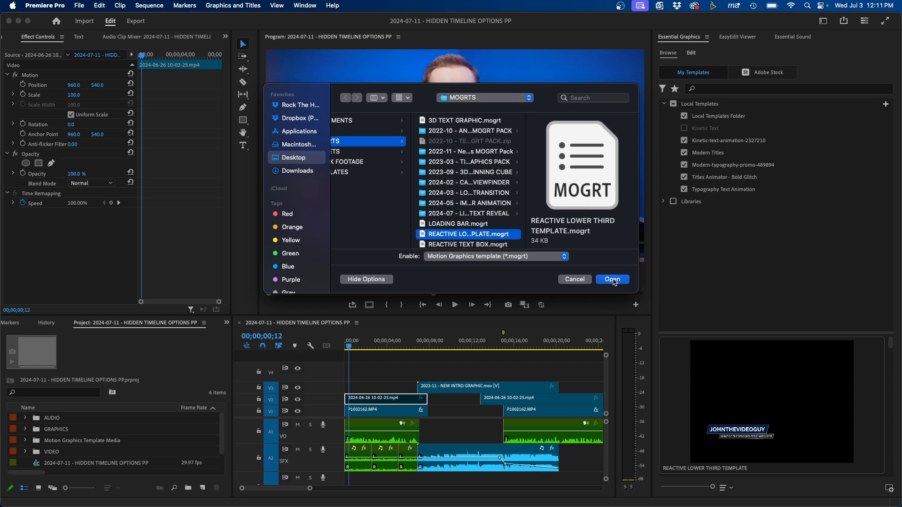
pyautogui.click(612, 278)
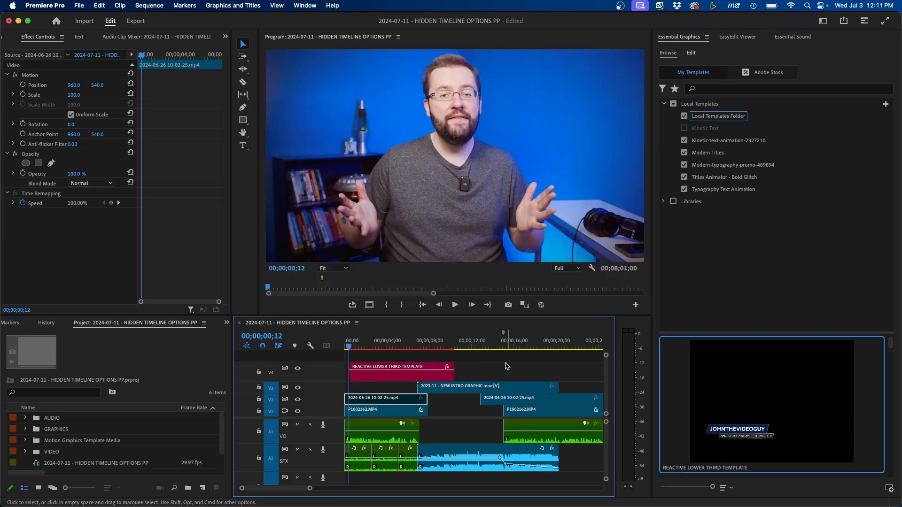
# Park the playhead on the lower third and select it to show its Essential Graphics controls
pyautogui.click(453, 304)
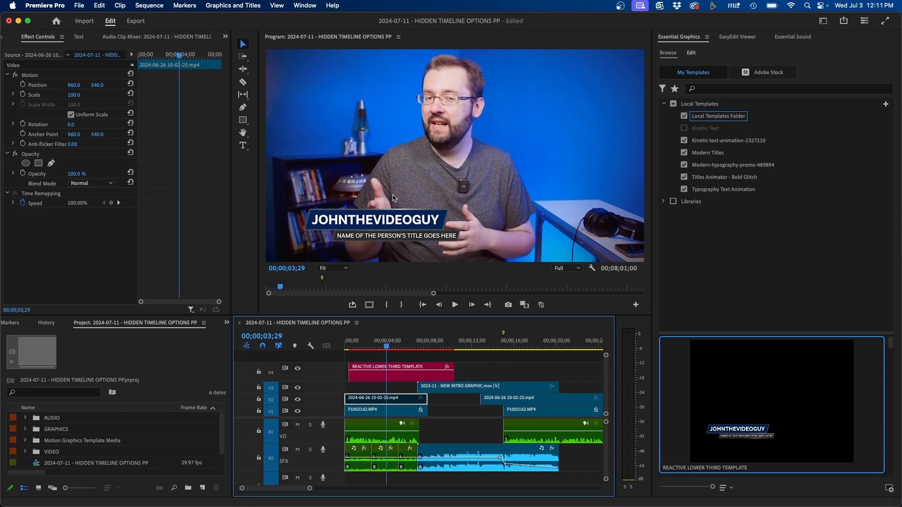
pyautogui.click(401, 371)
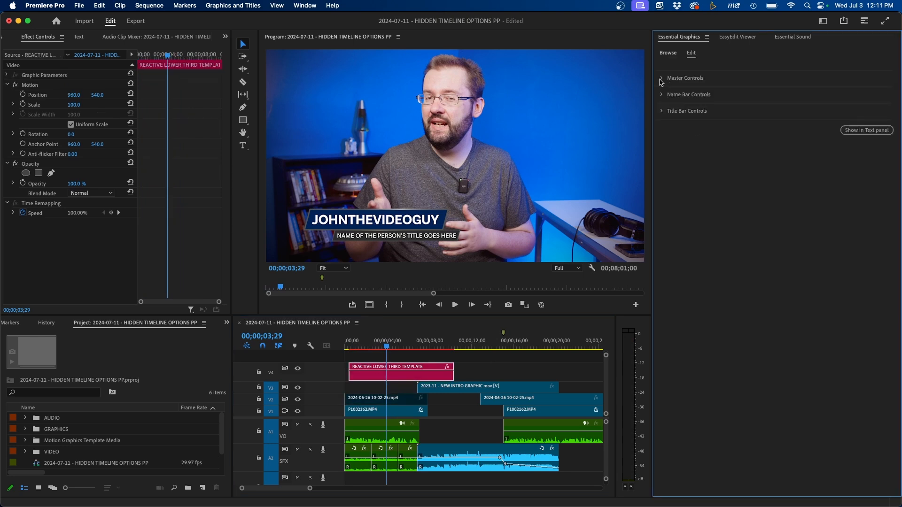
# Expand Master Controls and nudge the graphic higher and further right with the position sliders
pyautogui.click(661, 78)
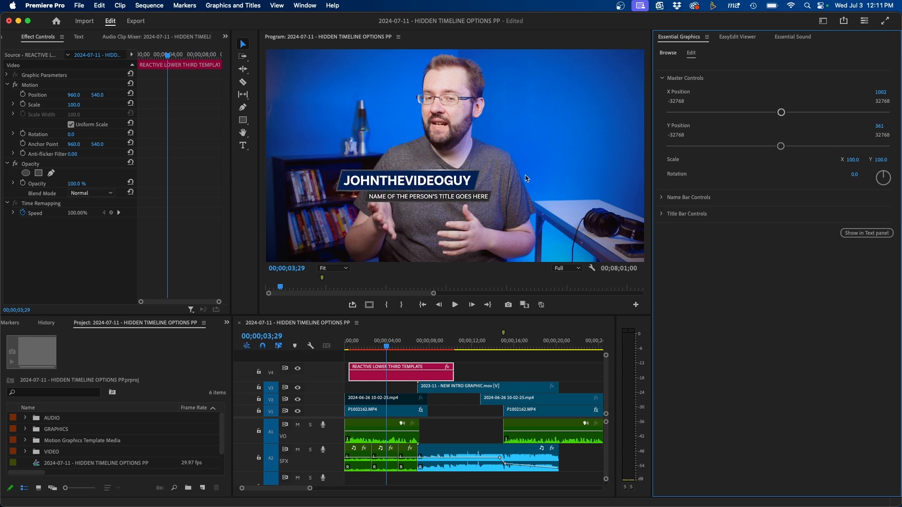
pyautogui.moveTo(579, 79)
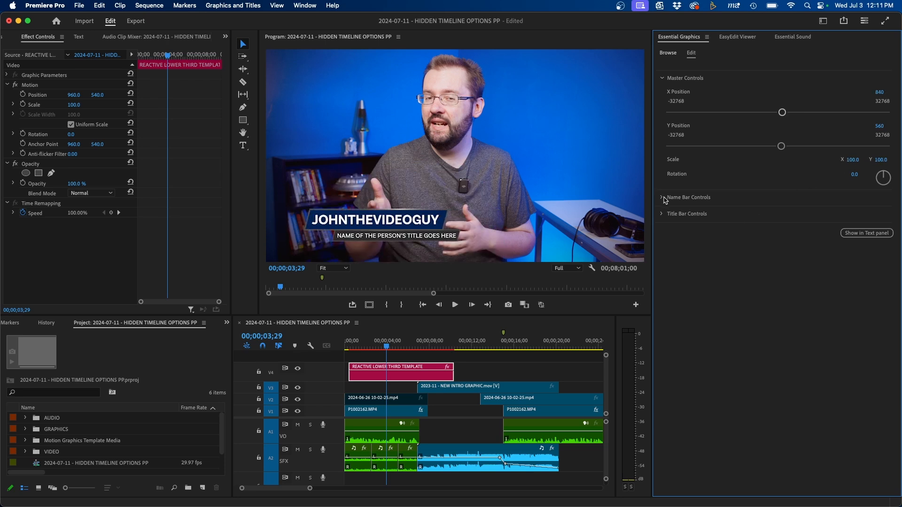
# Set the Name Bar text to 'John' at size 170 with All Caps turned off
pyautogui.click(688, 197)
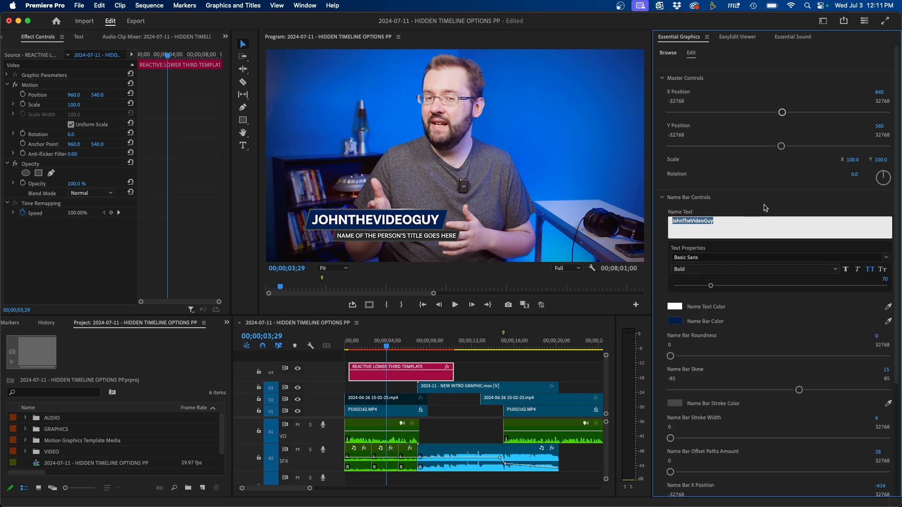
pyautogui.write('John')
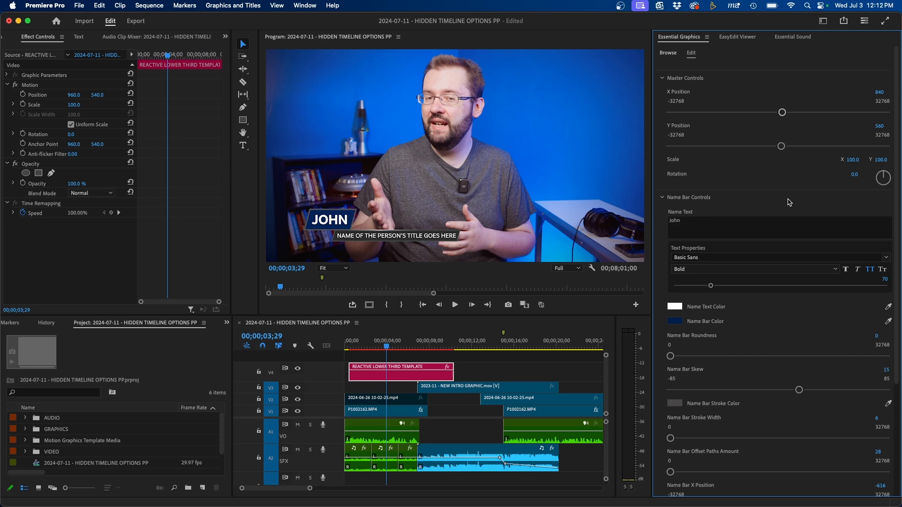
pyautogui.moveTo(710, 289)
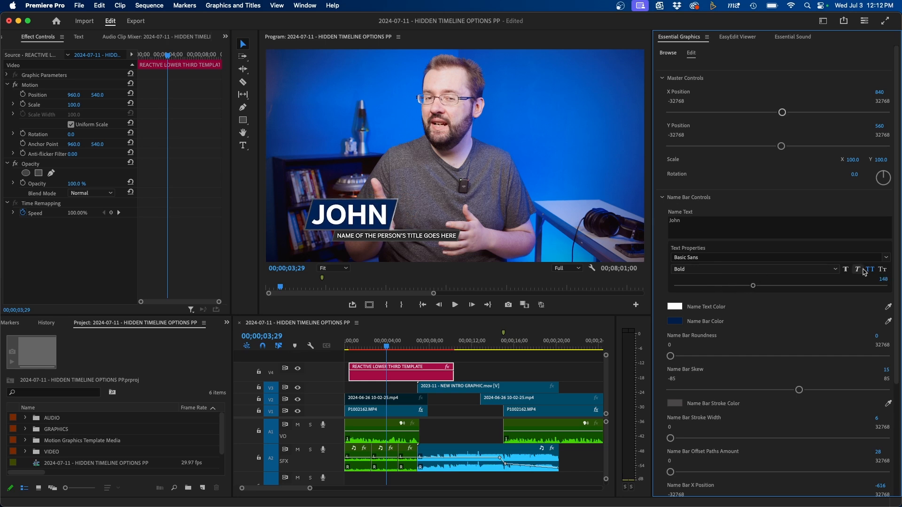
pyautogui.click(857, 269)
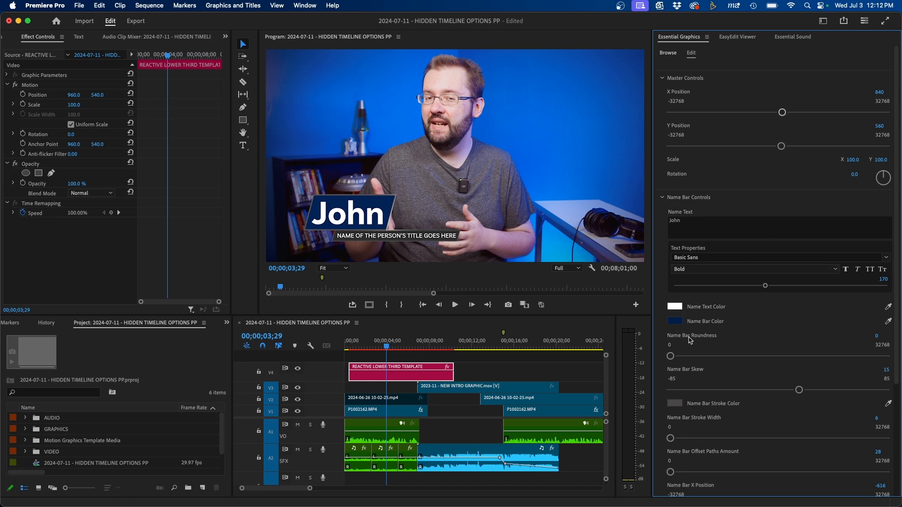
# Set Name Bar Roundness 56, Skew 0, Offset Paths Amount 46 and Y Position 328
pyautogui.scroll(-3)
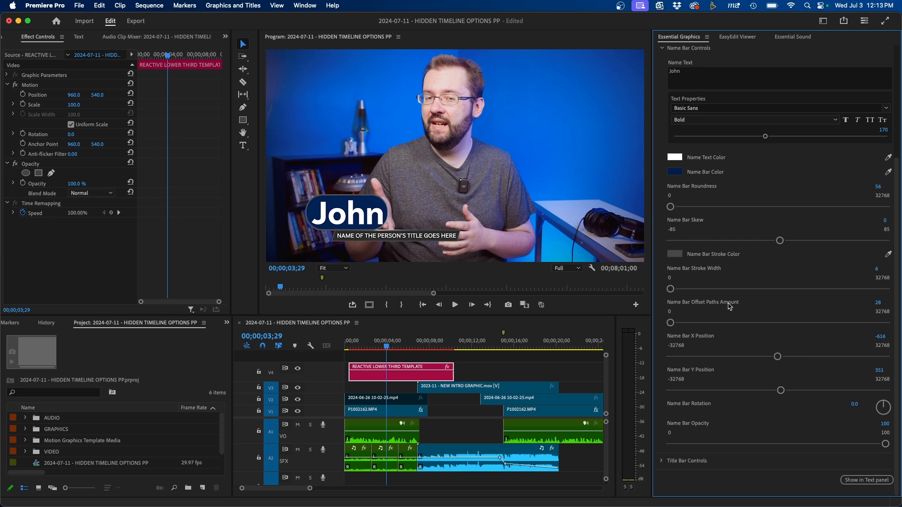
pyautogui.moveTo(331, 188)
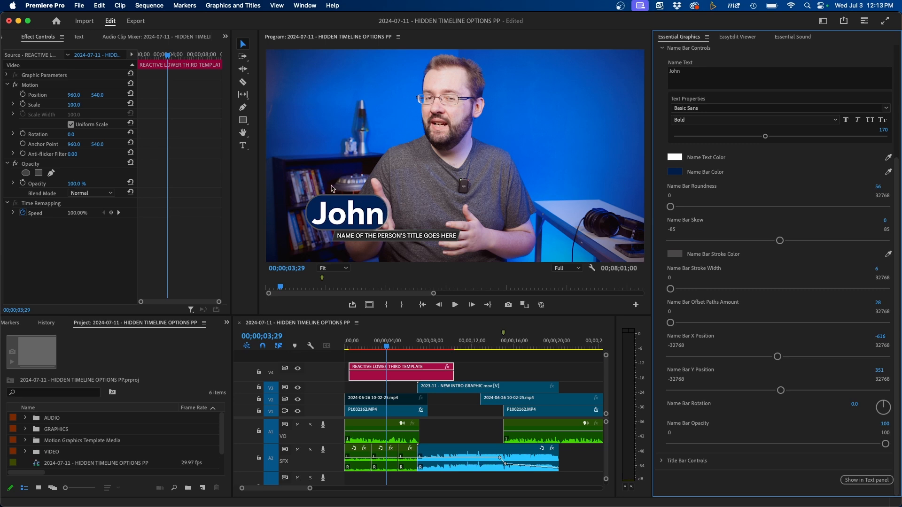
pyautogui.moveTo(316, 200)
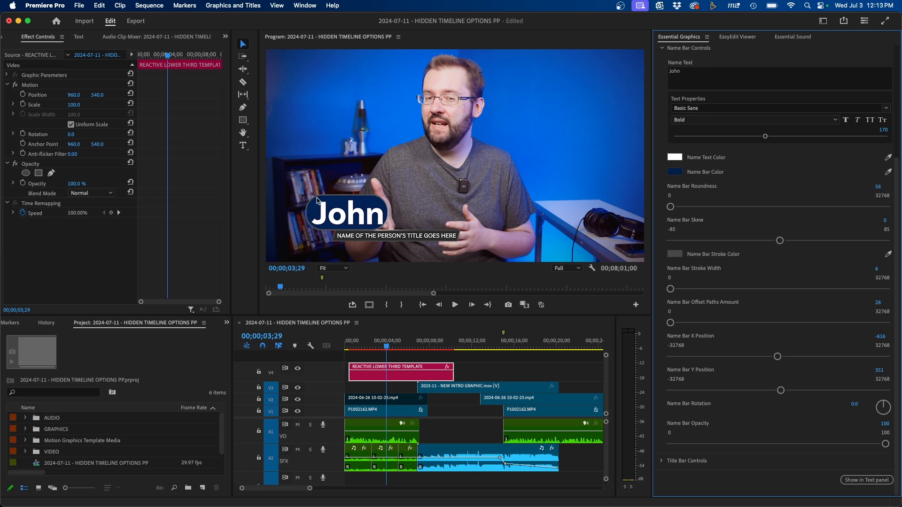
pyautogui.moveTo(326, 200)
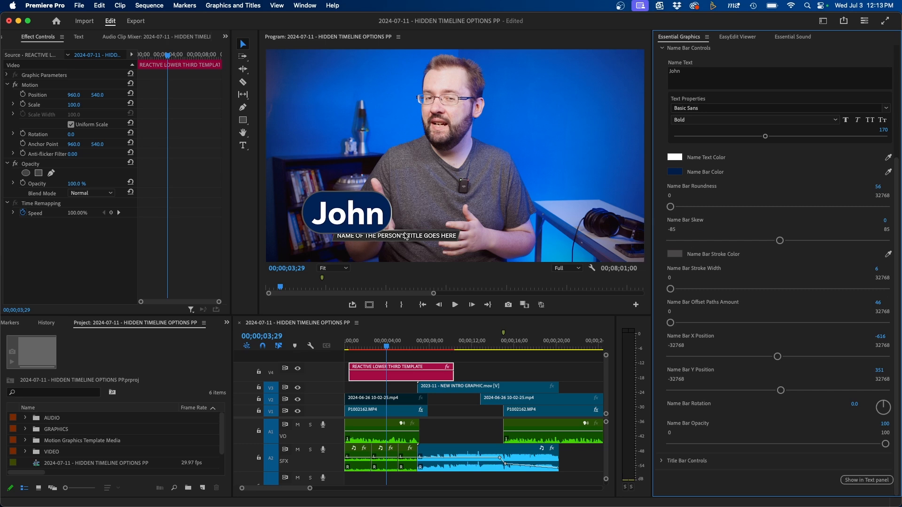
pyautogui.moveTo(398, 223)
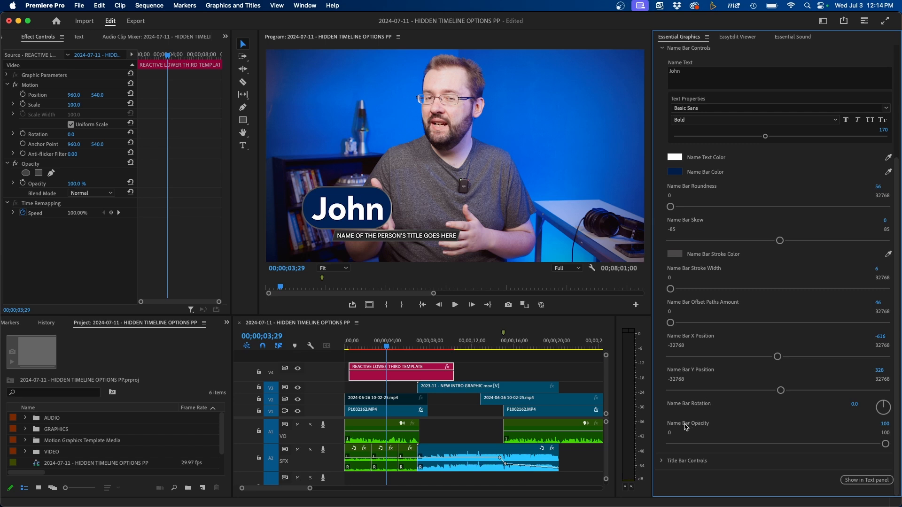
pyautogui.moveTo(706, 426)
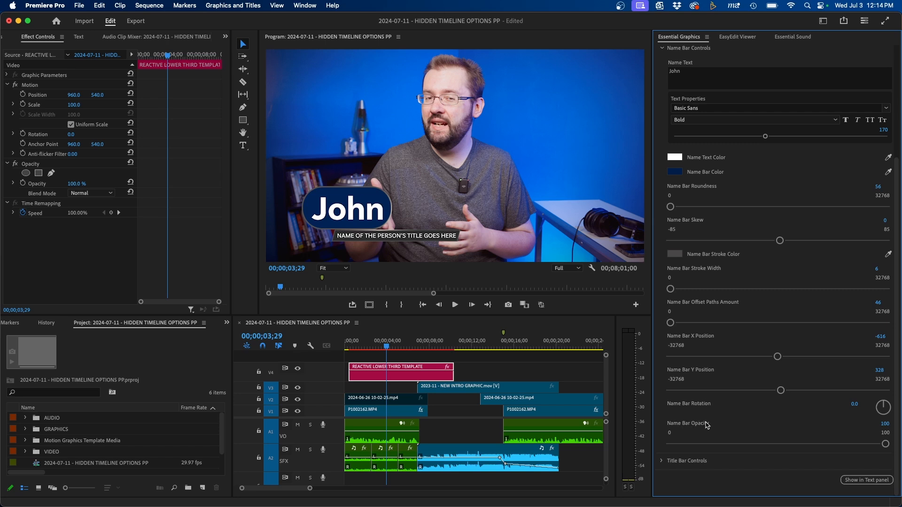
pyautogui.moveTo(456, 276)
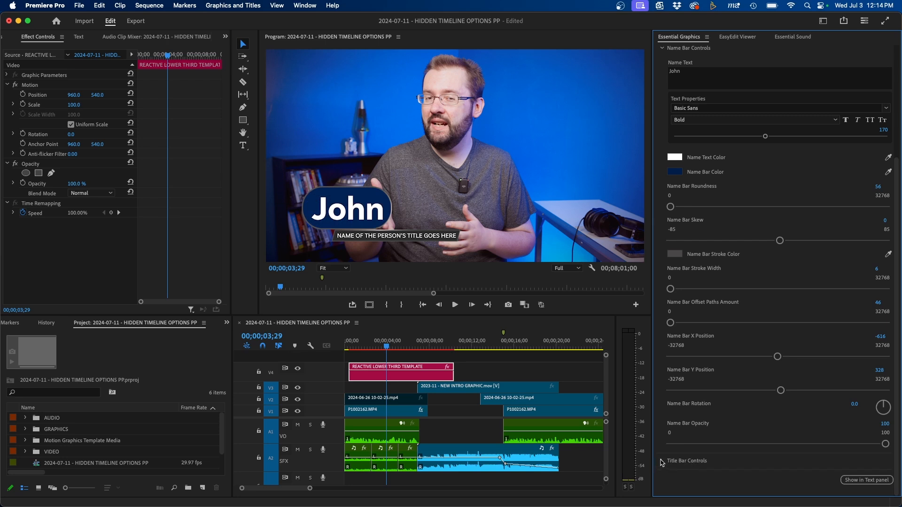
# Delete the Title Text and set Title Bar Opacity to 0 under Title Bar Controls
pyautogui.scroll(-3)
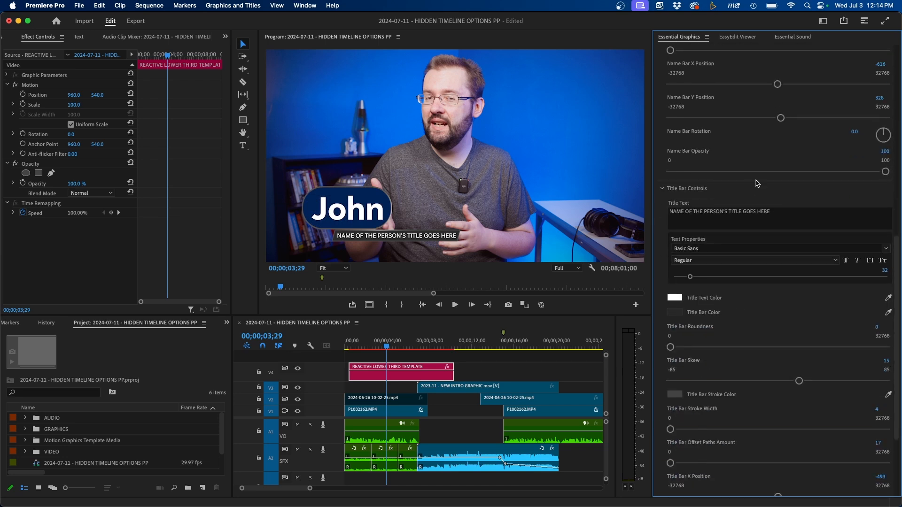
pyautogui.moveTo(658, 275)
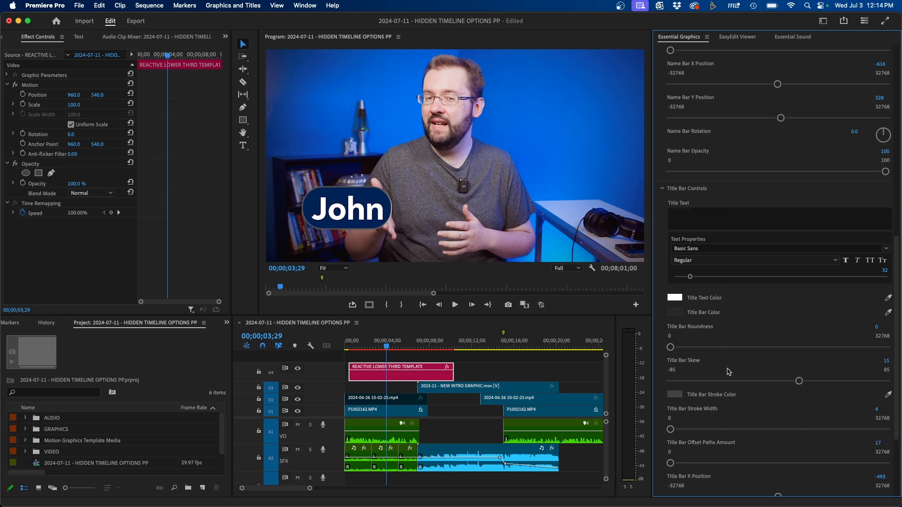
pyautogui.scroll(-3)
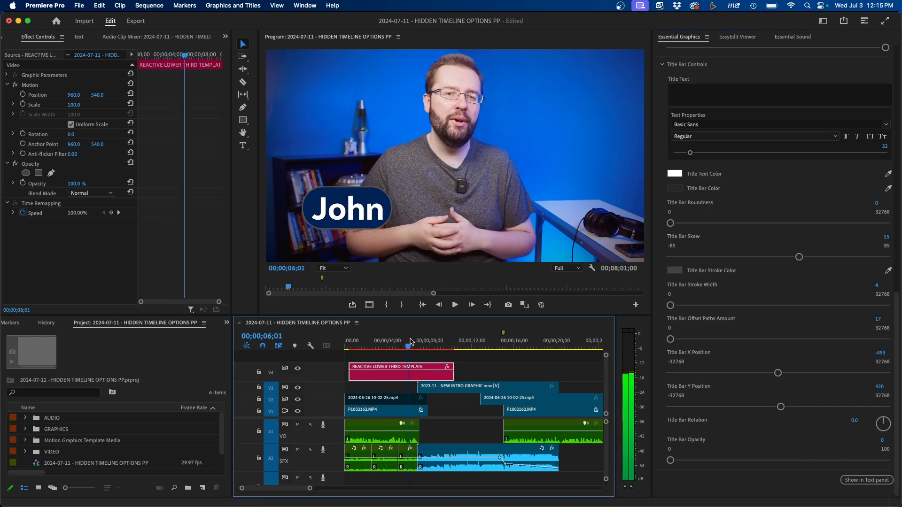
# Scrub through the lower third to preview the name bar animating in
pyautogui.click(364, 345)
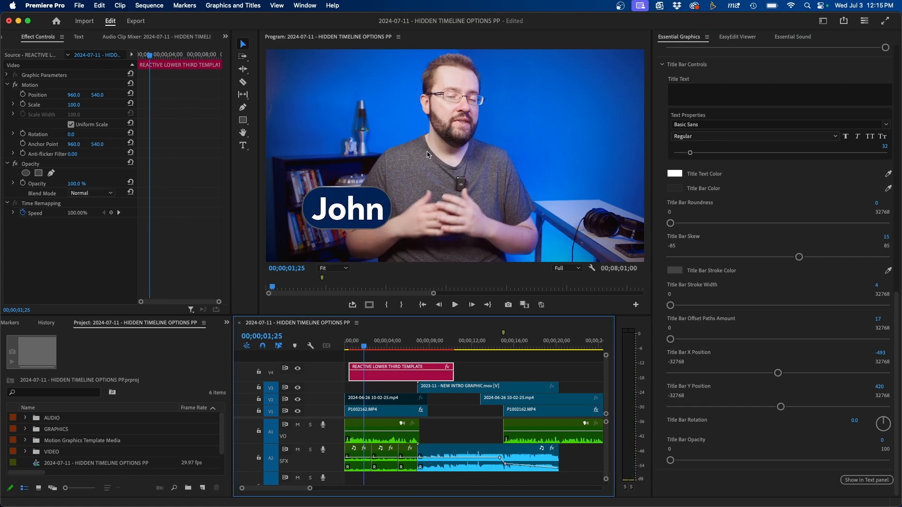
pyautogui.click(358, 340)
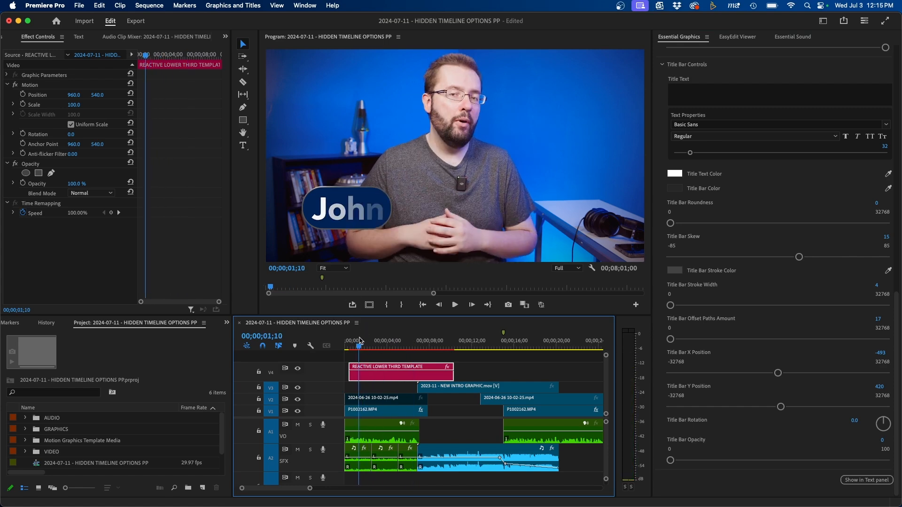
pyautogui.click(375, 340)
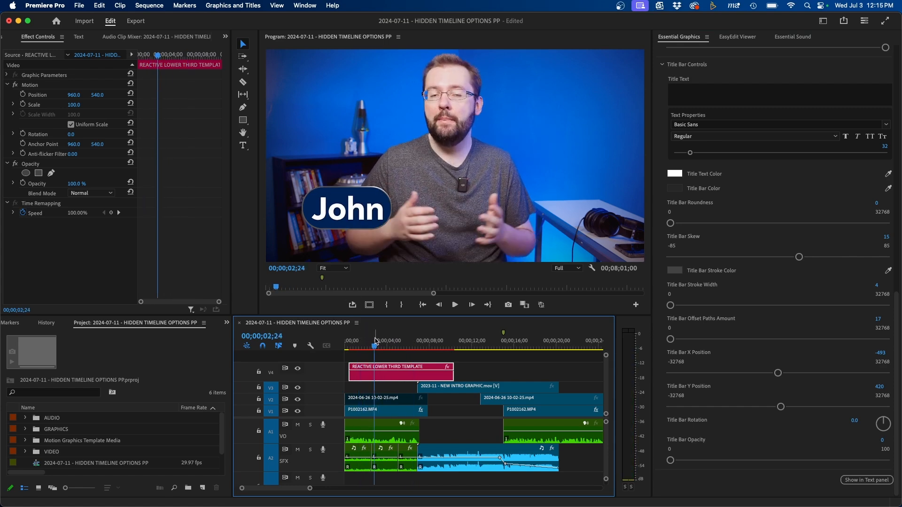
pyautogui.moveTo(407, 339)
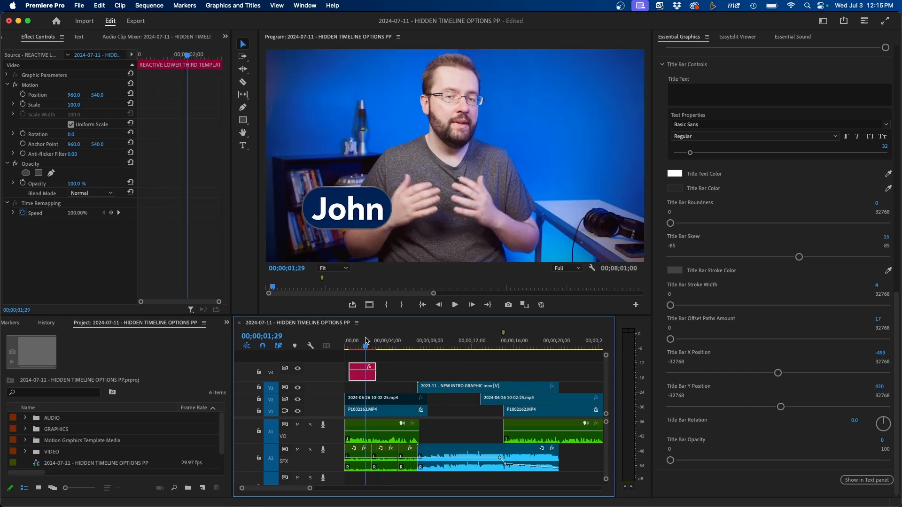
# Shorten the V4 lower third clip to about two seconds, play it back and select the V2 clip
pyautogui.click(350, 340)
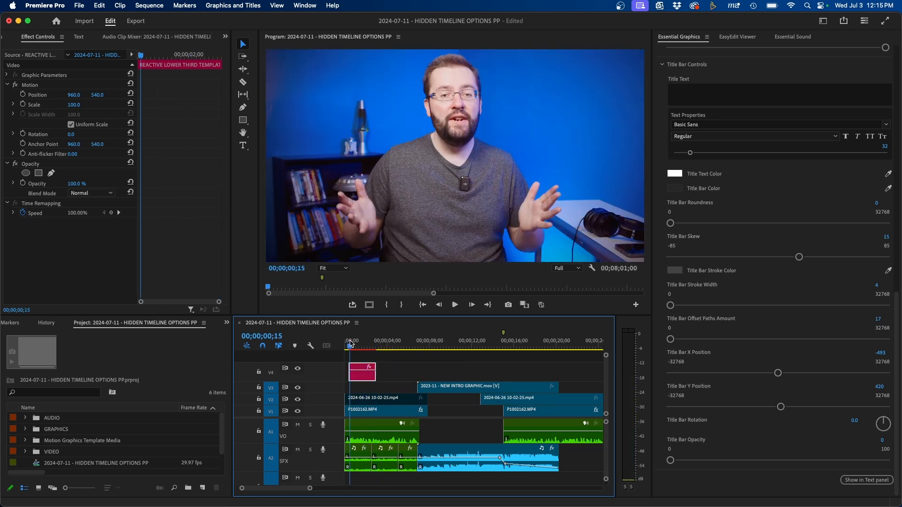
pyautogui.click(454, 305)
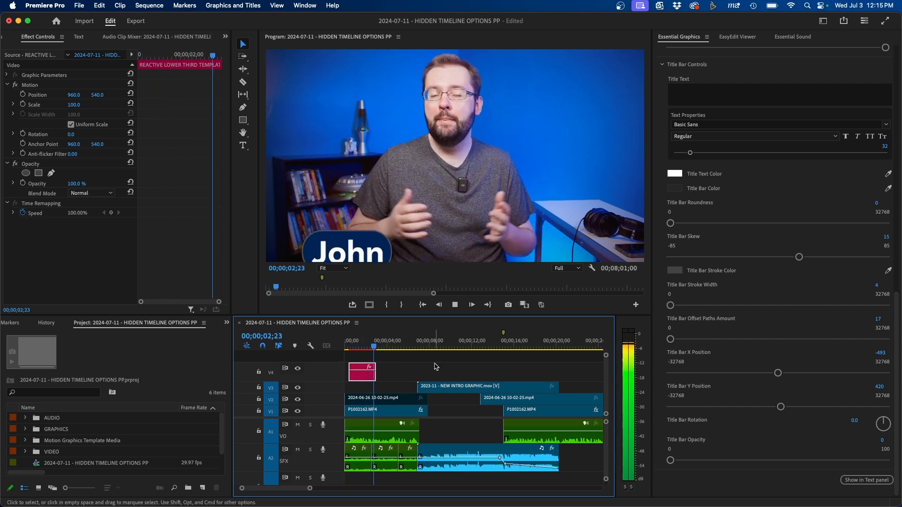
pyautogui.click(383, 399)
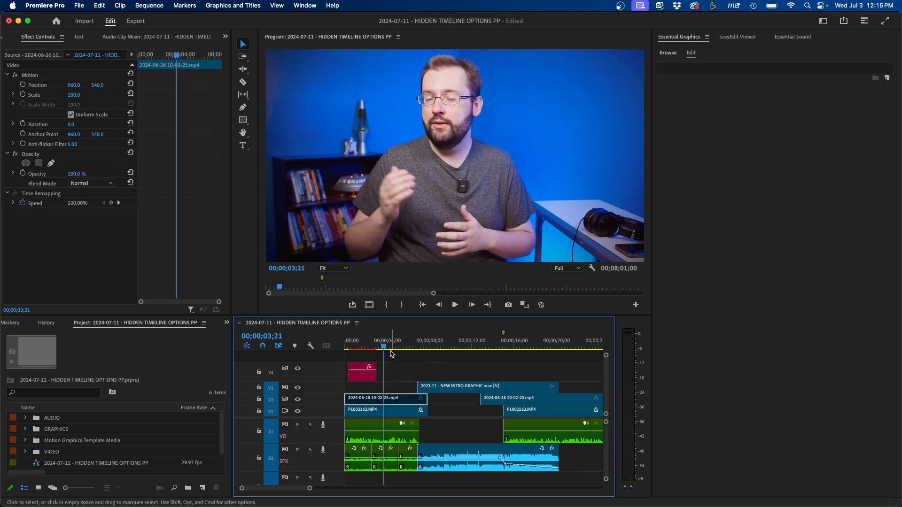